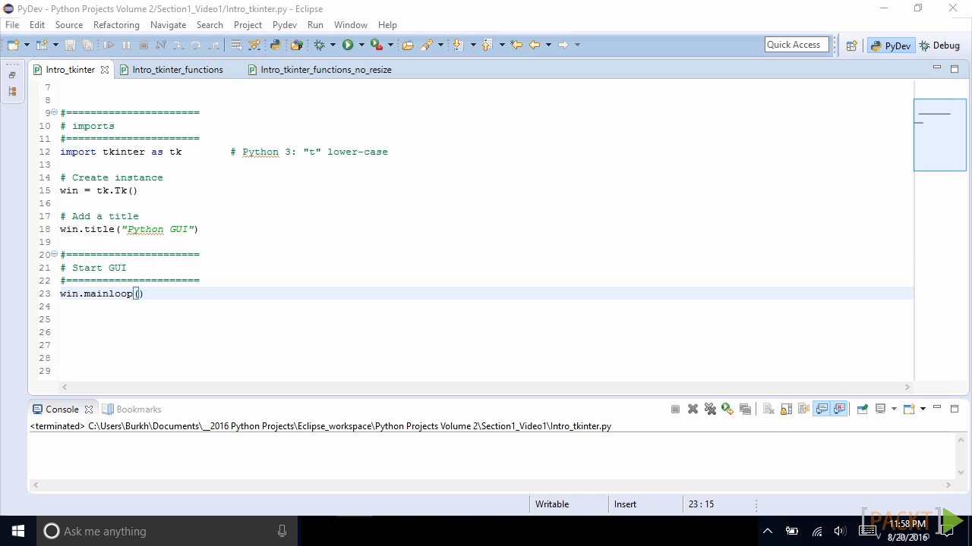
pyautogui.moveTo(347, 278)
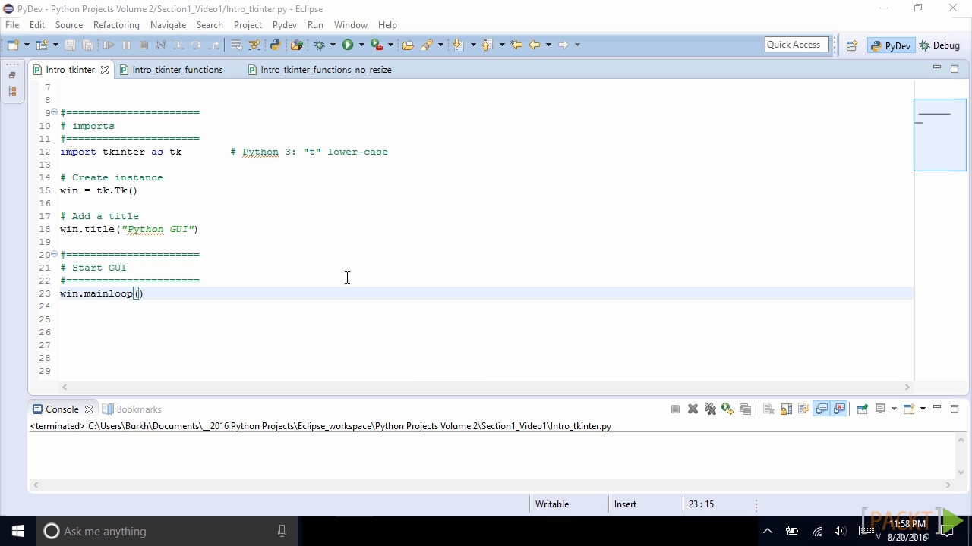
pyautogui.moveTo(117, 156)
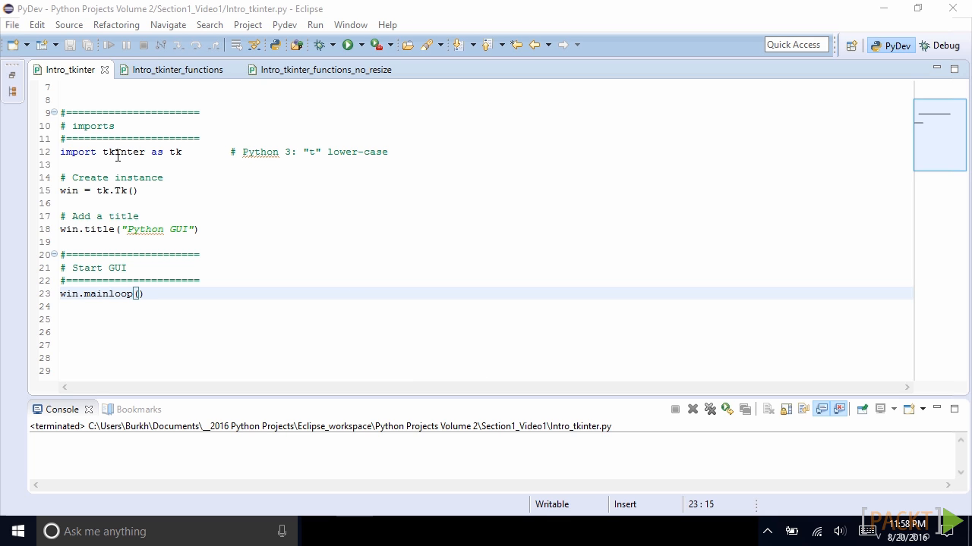
pyautogui.moveTo(171, 154)
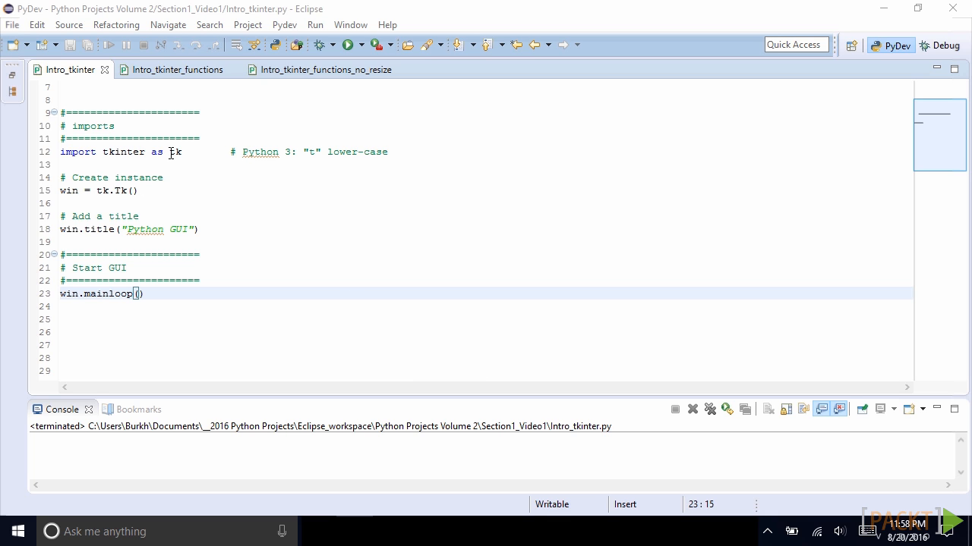
pyautogui.moveTo(202, 184)
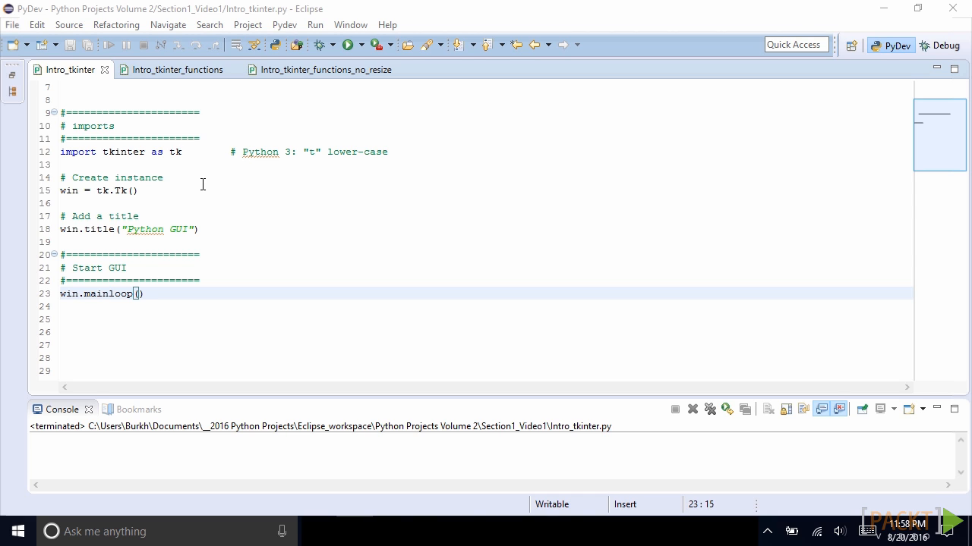
pyautogui.moveTo(290, 148)
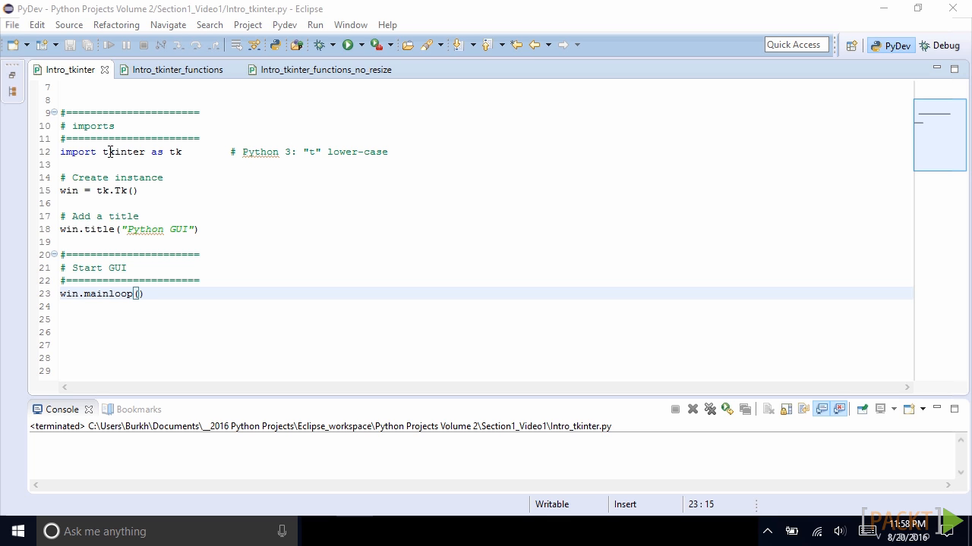
pyautogui.moveTo(175, 154)
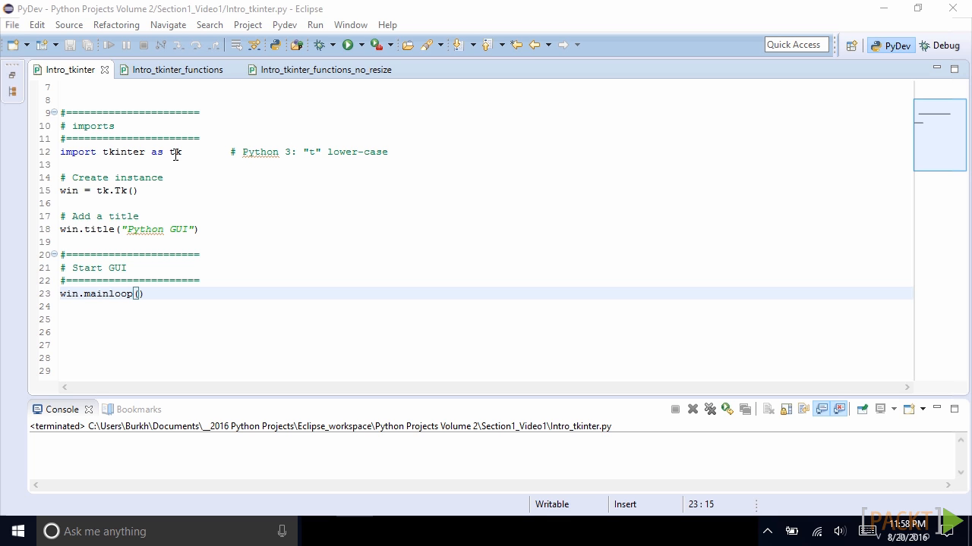
pyautogui.moveTo(268, 184)
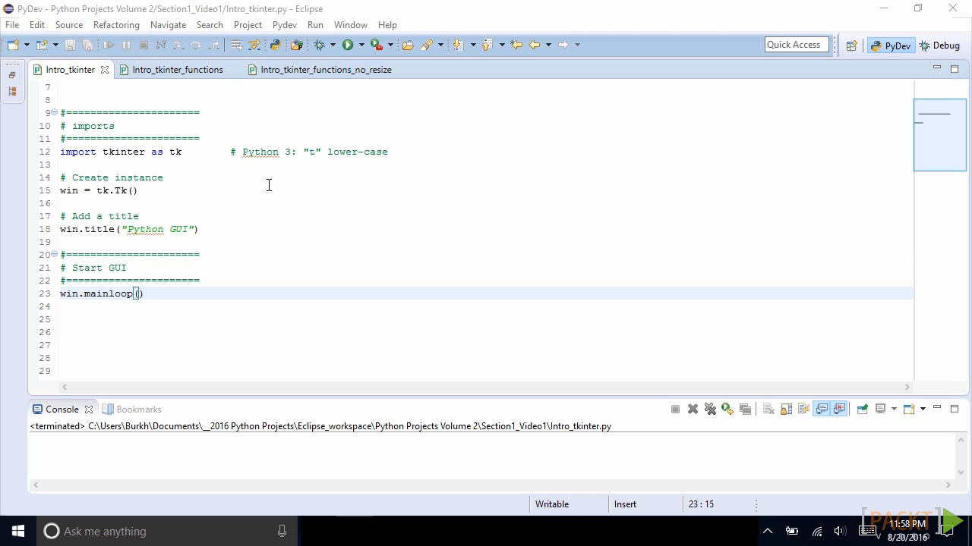
pyautogui.moveTo(104, 151)
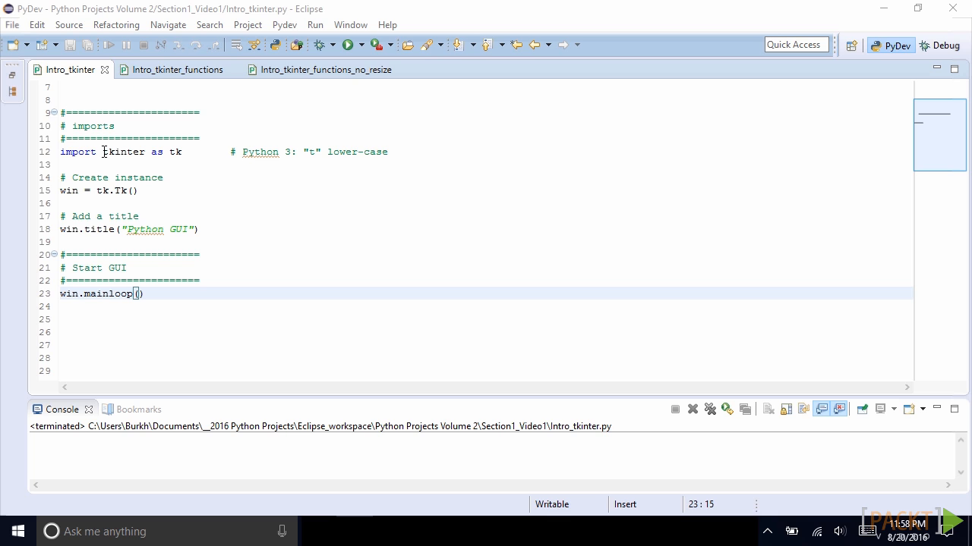
pyautogui.moveTo(129, 166)
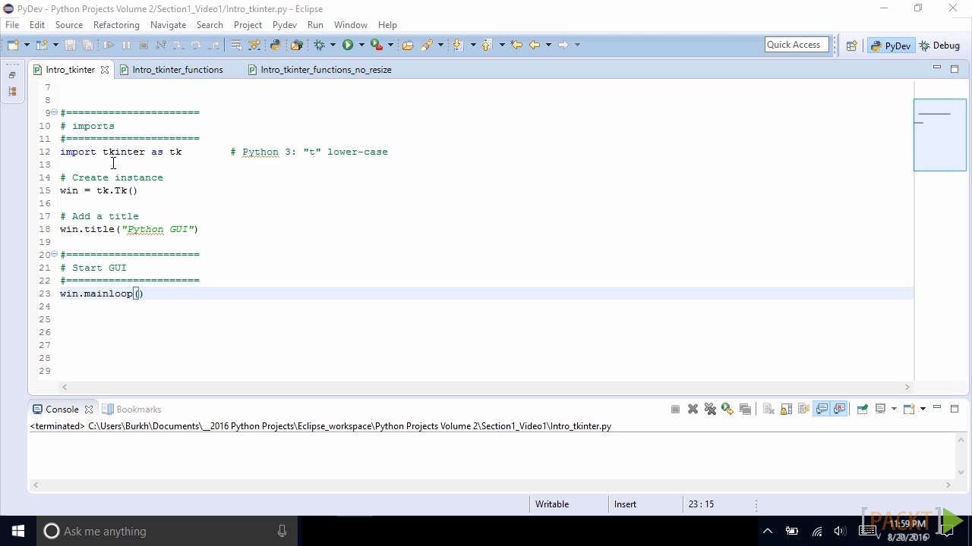
pyautogui.moveTo(107, 152)
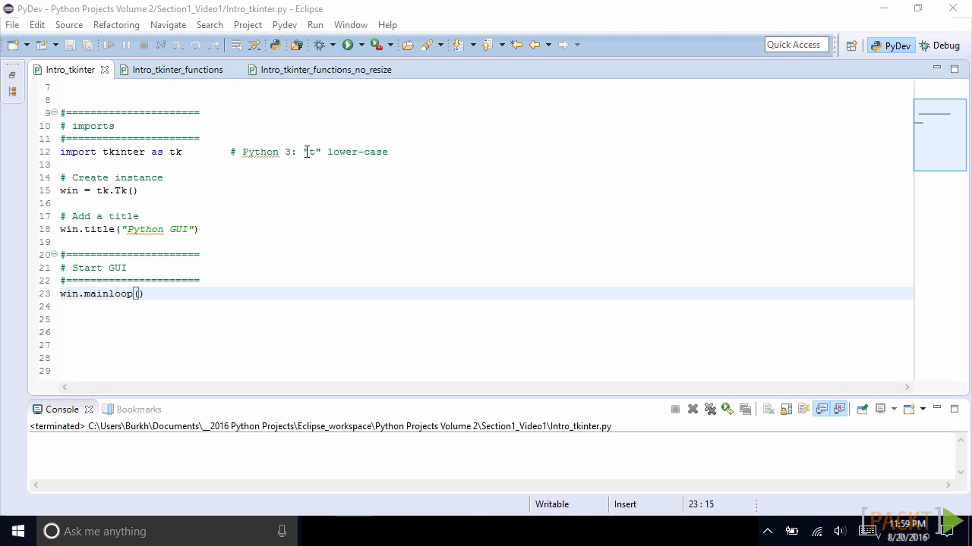
pyautogui.moveTo(117, 165)
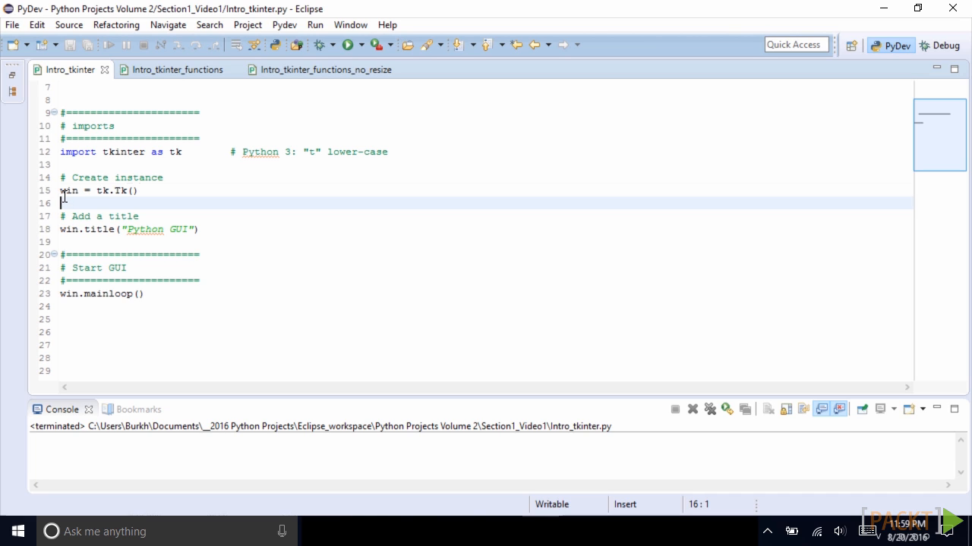
pyautogui.moveTo(105, 187)
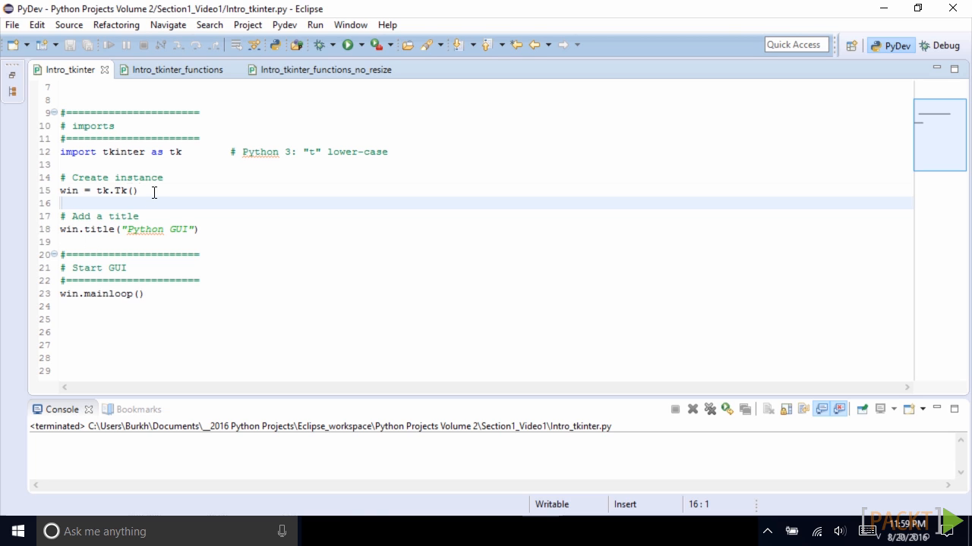
pyautogui.moveTo(110, 293)
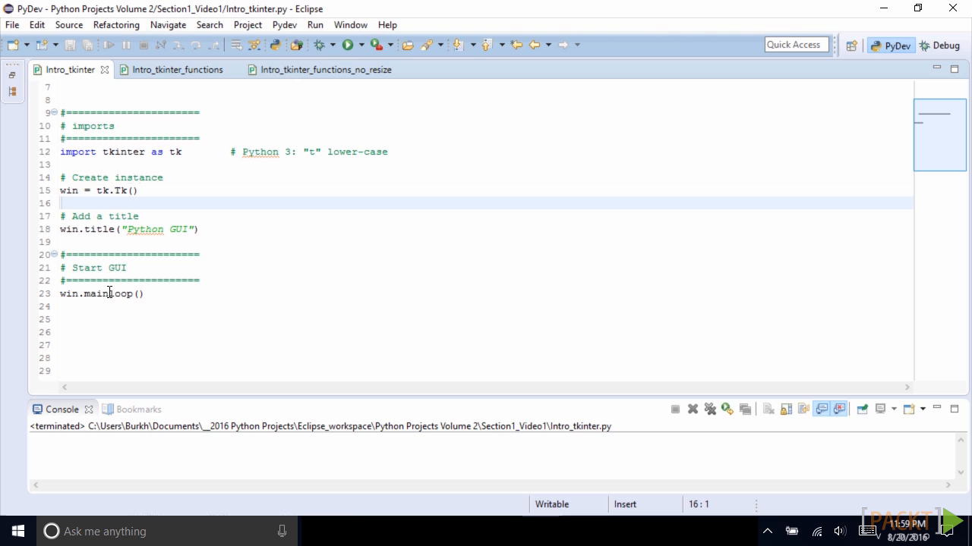
# - Run Intro_tkinter, enlarge and close its window, then run Intro_tkinter_functions.py
pyautogui.doubleClick(106, 294)
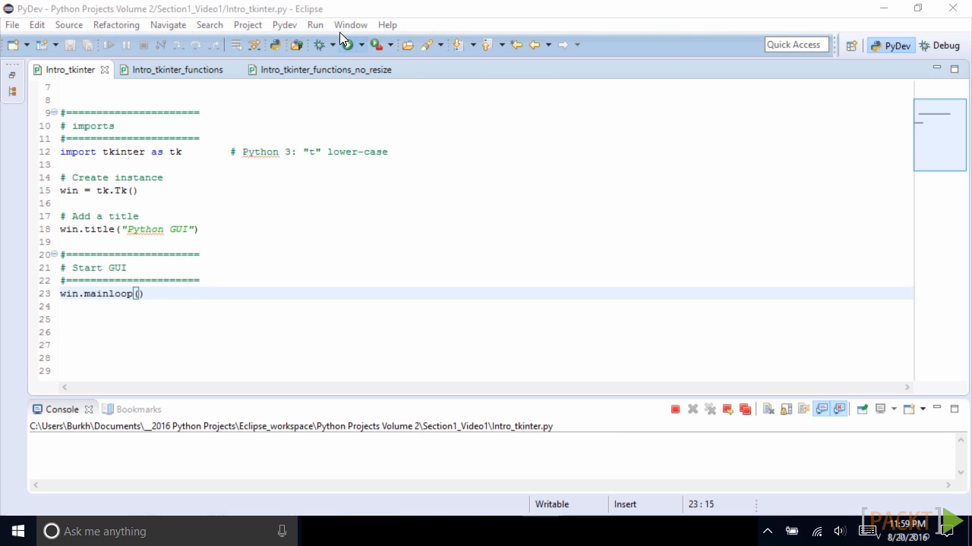
pyautogui.click(344, 44)
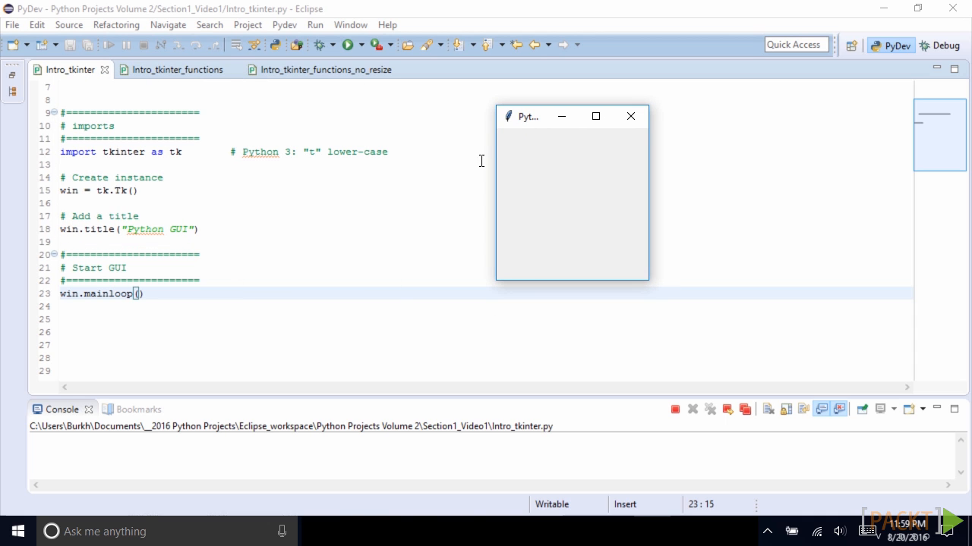
pyautogui.moveTo(572, 210)
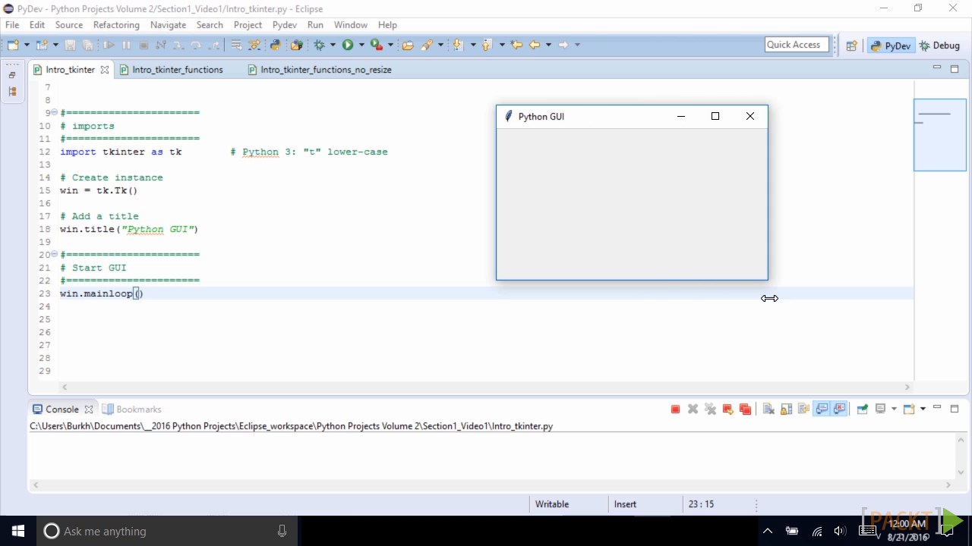
pyautogui.moveTo(769, 298); pyautogui.dragTo(746, 357)
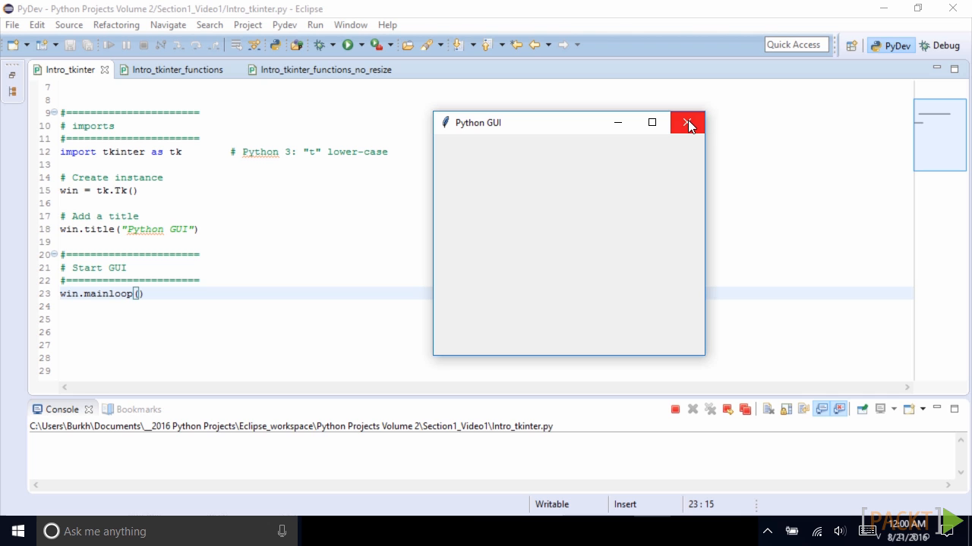
pyautogui.click(687, 122)
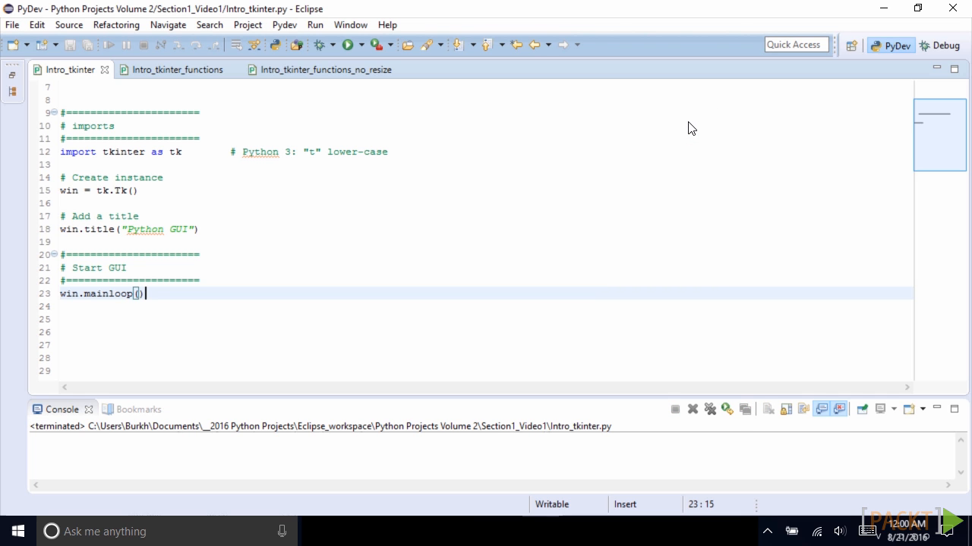
pyautogui.click(178, 69)
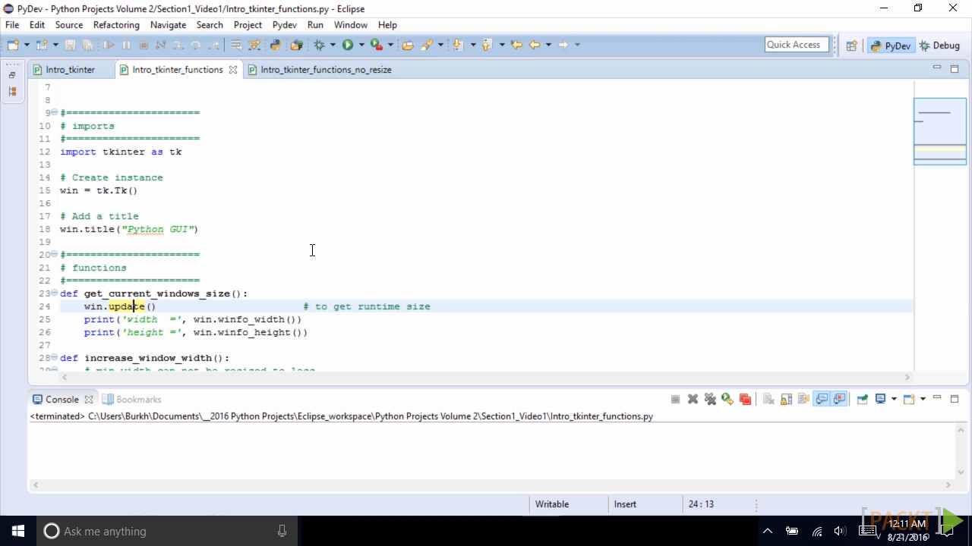
pyautogui.moveTo(229, 319)
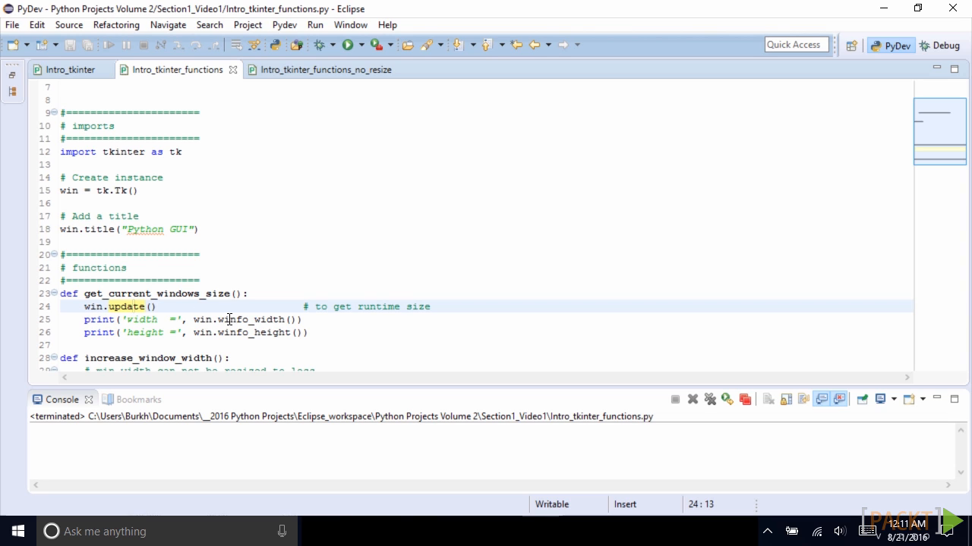
pyautogui.moveTo(237, 334)
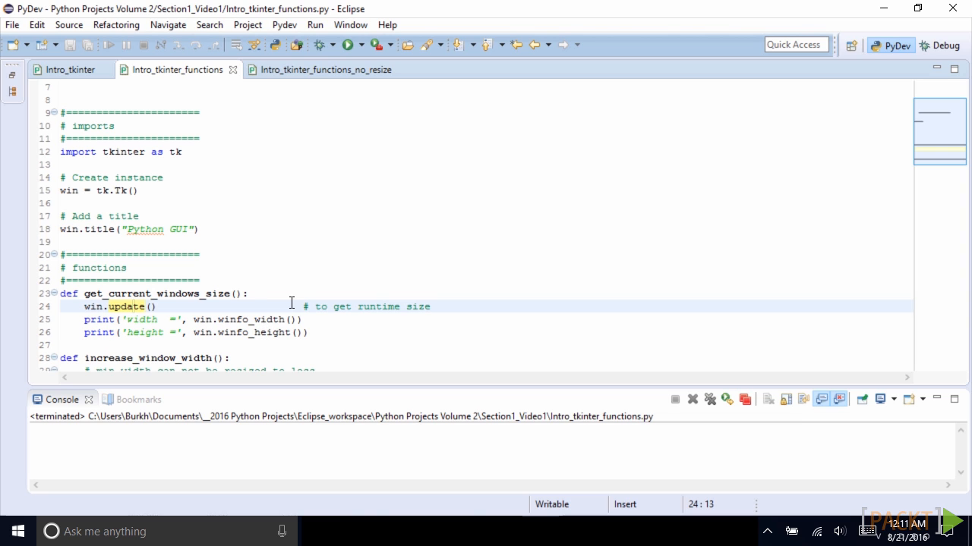
pyautogui.click(347, 44)
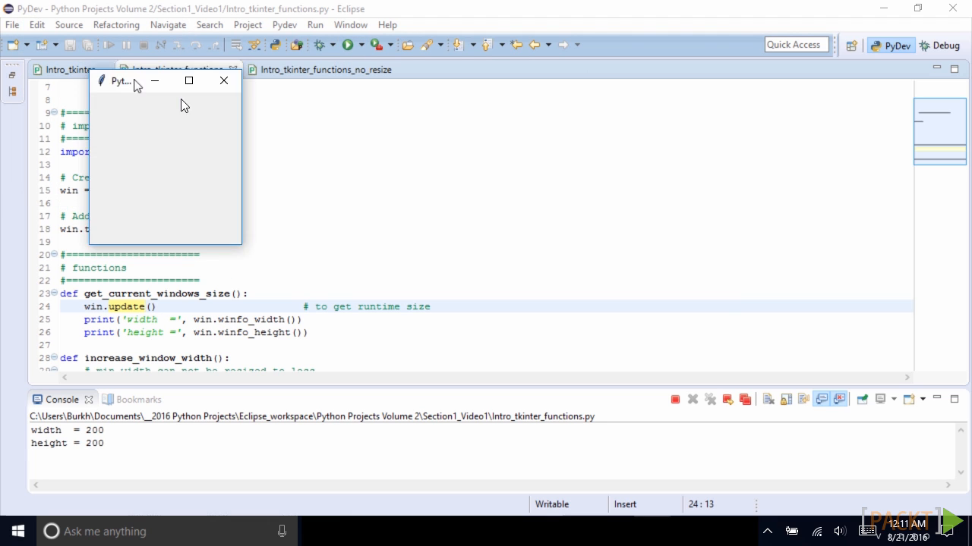
# - Move the 200x200 tkinter window aside, then close it
pyautogui.moveTo(152, 81); pyautogui.dragTo(660, 126)
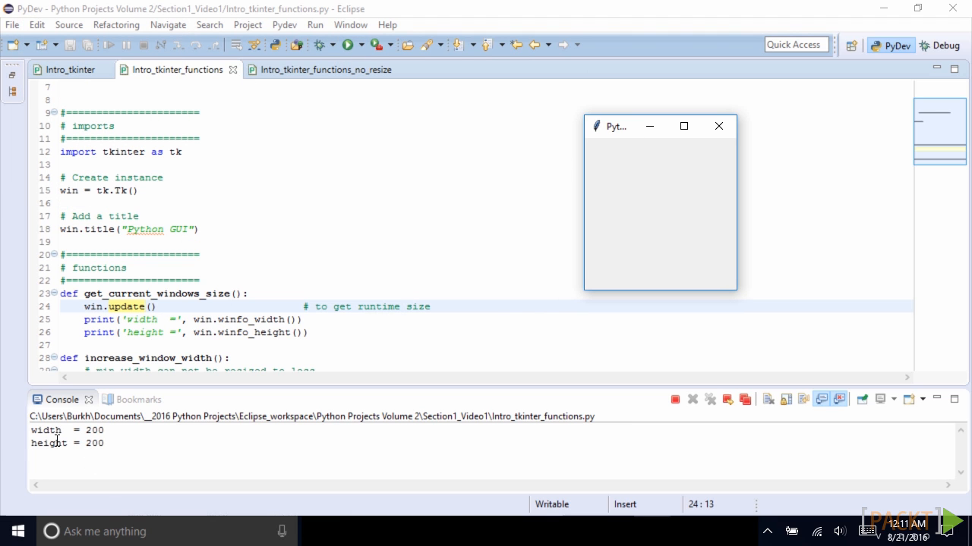
pyautogui.moveTo(718, 126)
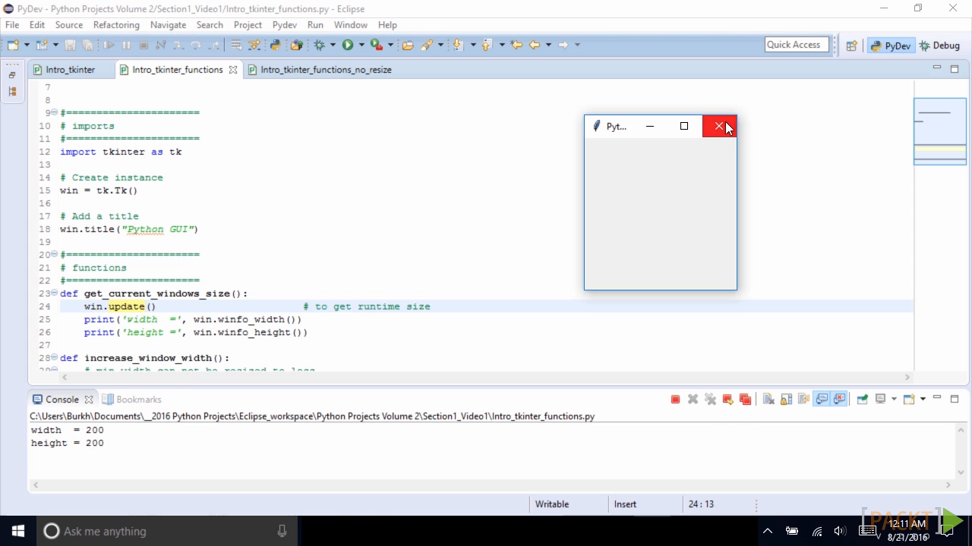
pyautogui.click(717, 126)
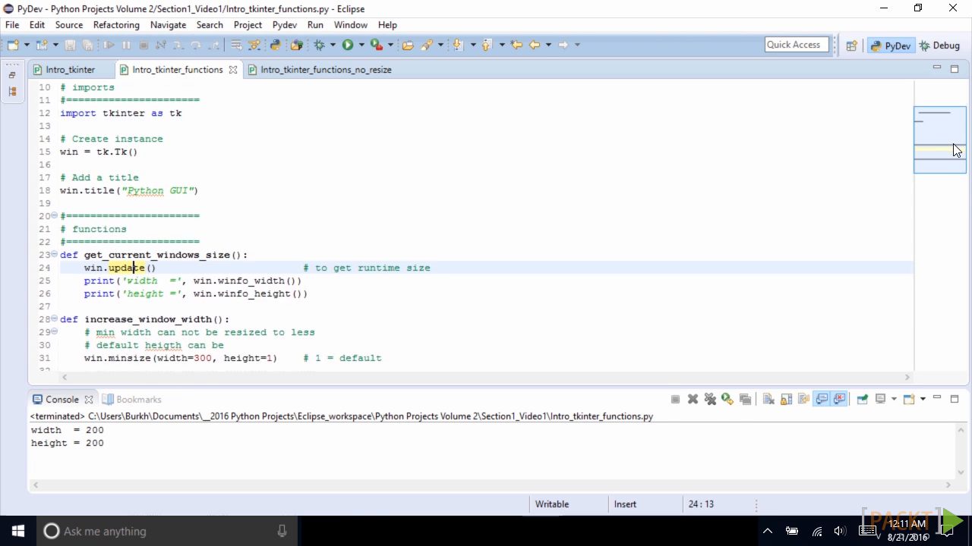
# - Add win.minsize(width=300, height=1), uncomment the size calls, and rerun the script
pyautogui.scroll(-3)
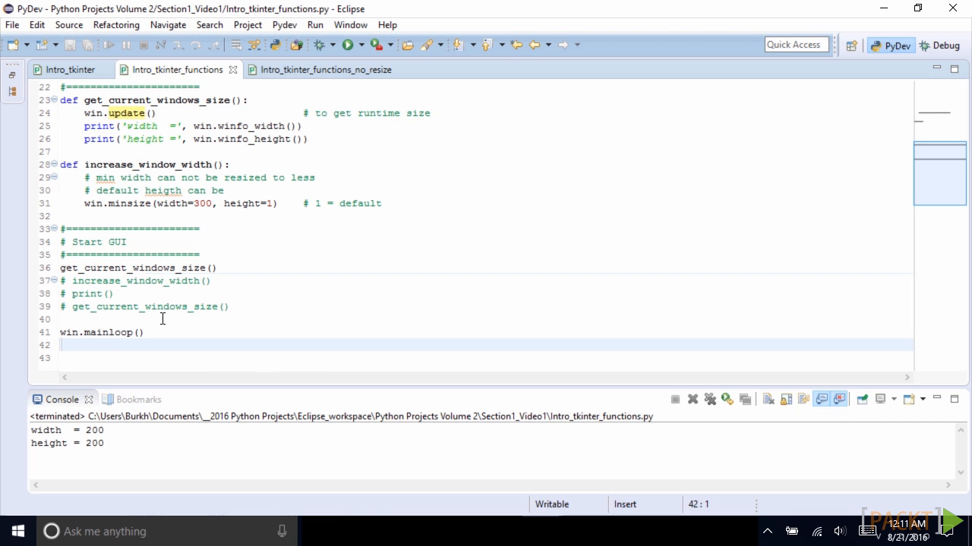
pyautogui.doubleClick(165, 307)
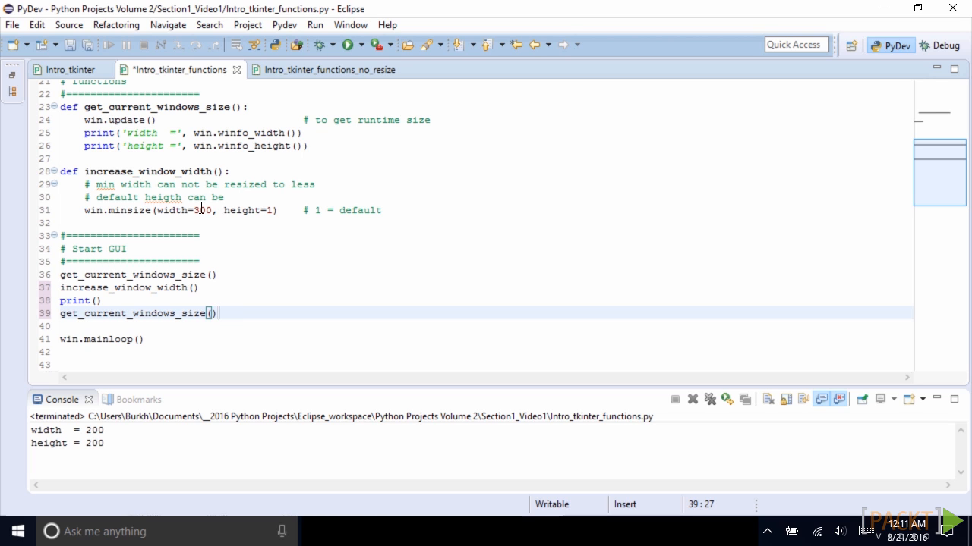
pyautogui.moveTo(243, 210)
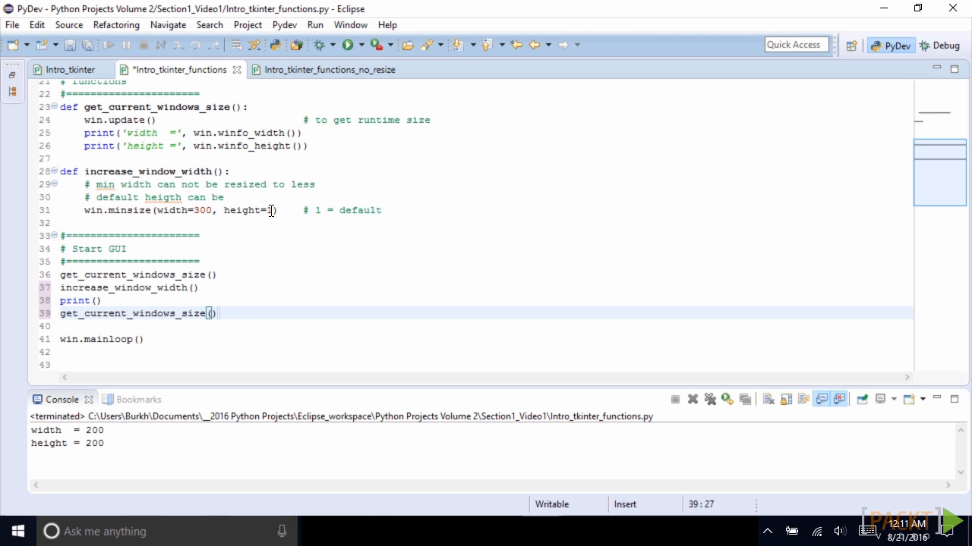
pyautogui.write('1')
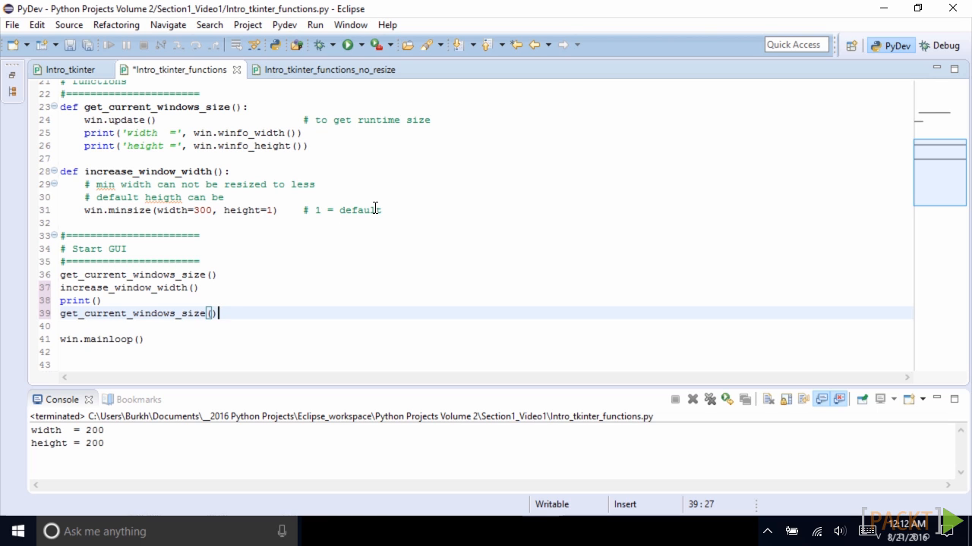
pyautogui.moveTo(348, 44)
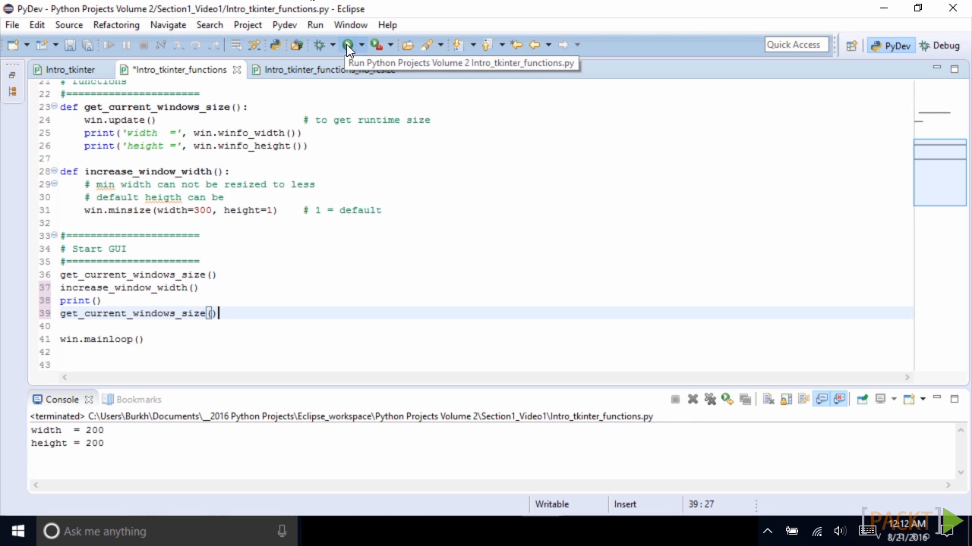
pyautogui.click(345, 45)
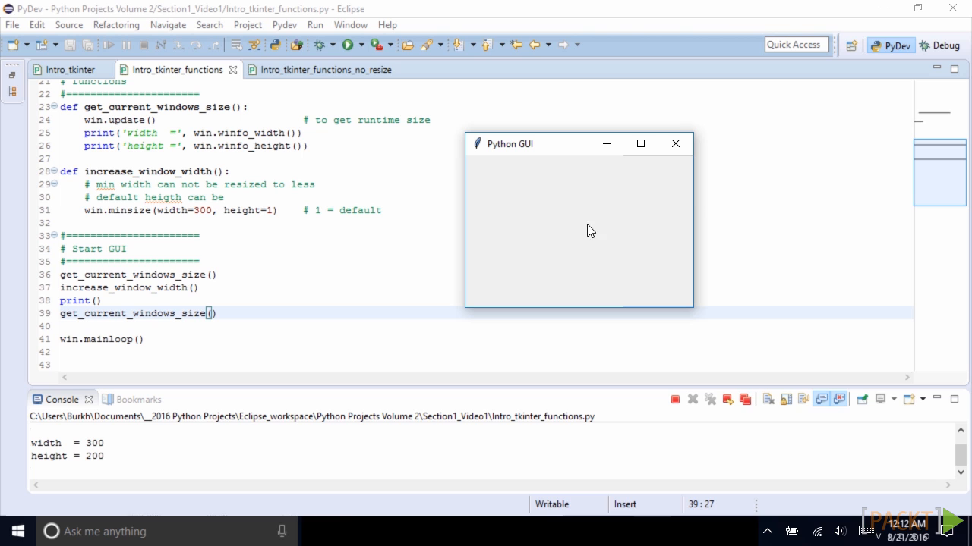
pyautogui.moveTo(580, 244)
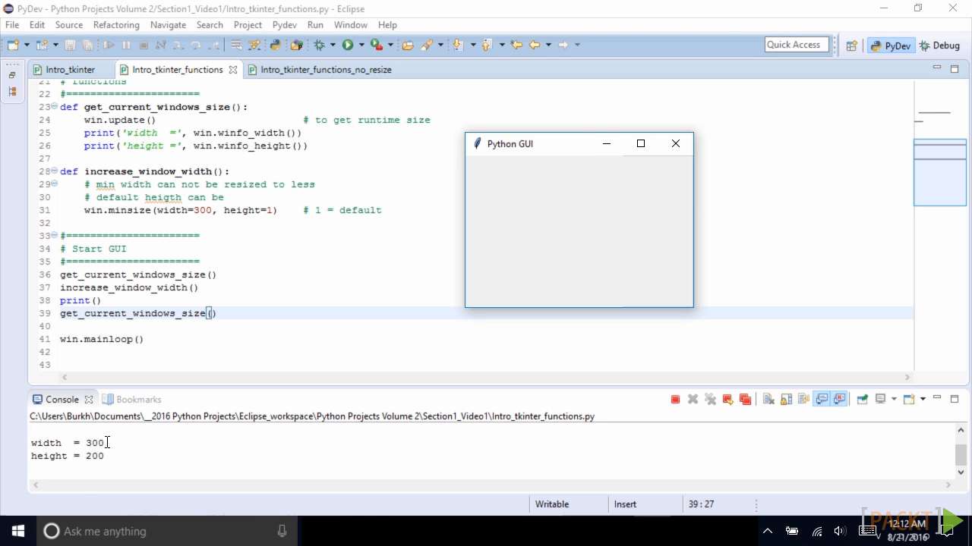
pyautogui.moveTo(681, 243)
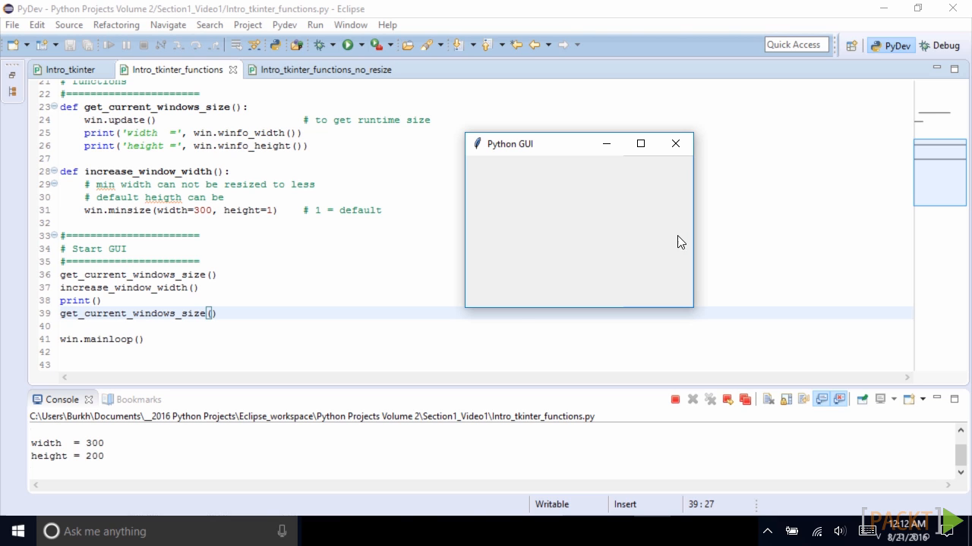
pyautogui.moveTo(695, 232)
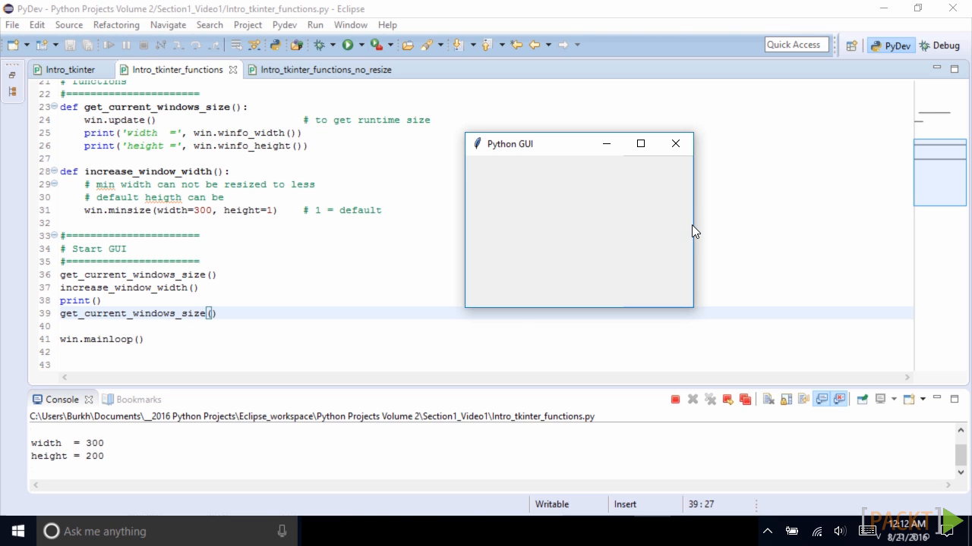
# - Widen the GUI window, then drag it narrower and shorter to test the 300 minimum
pyautogui.moveTo(691, 227); pyautogui.dragTo(888, 223)
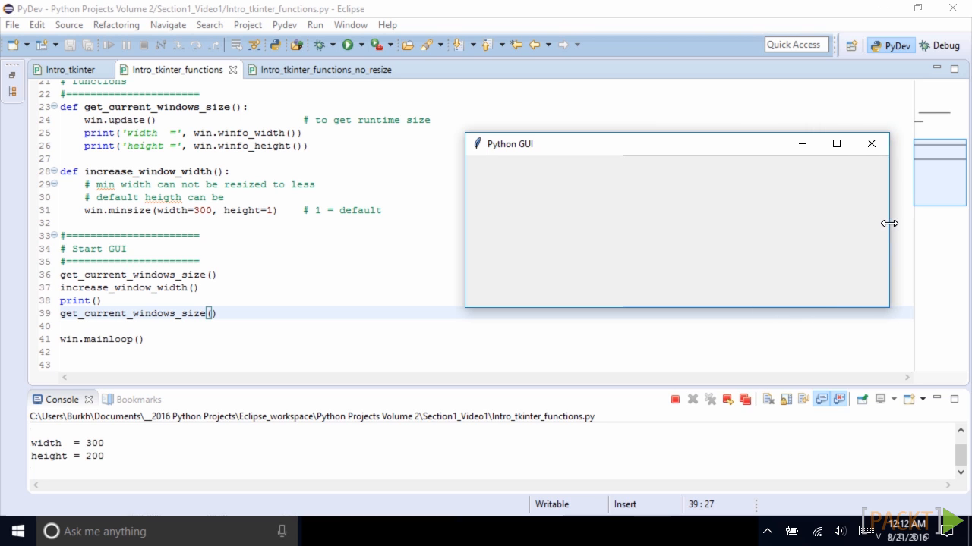
pyautogui.moveTo(889, 223); pyautogui.dragTo(578, 221)
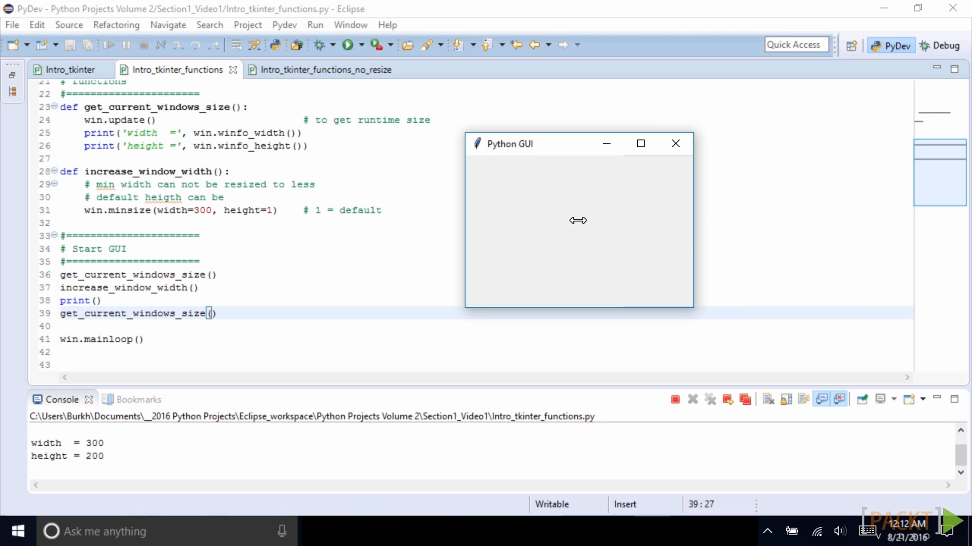
pyautogui.moveTo(673, 233)
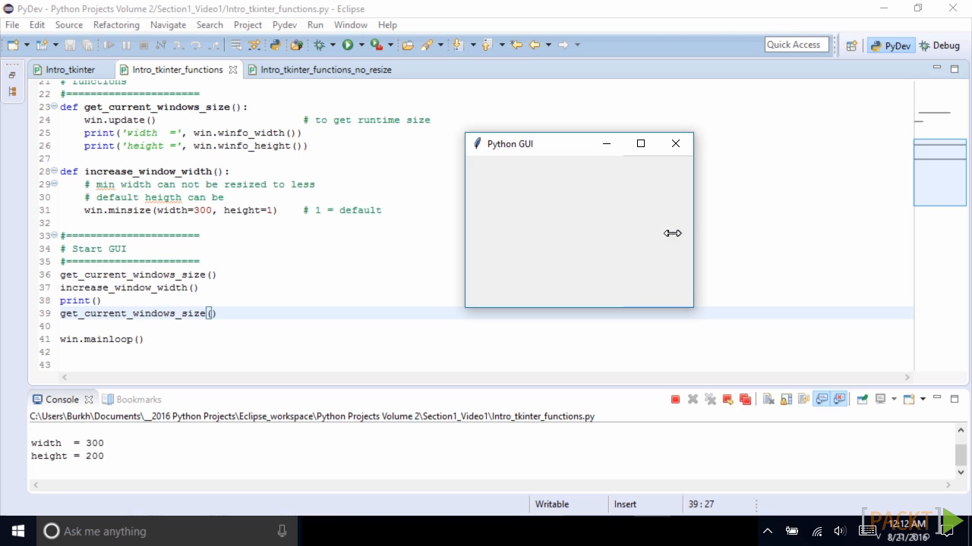
pyautogui.moveTo(453, 133)
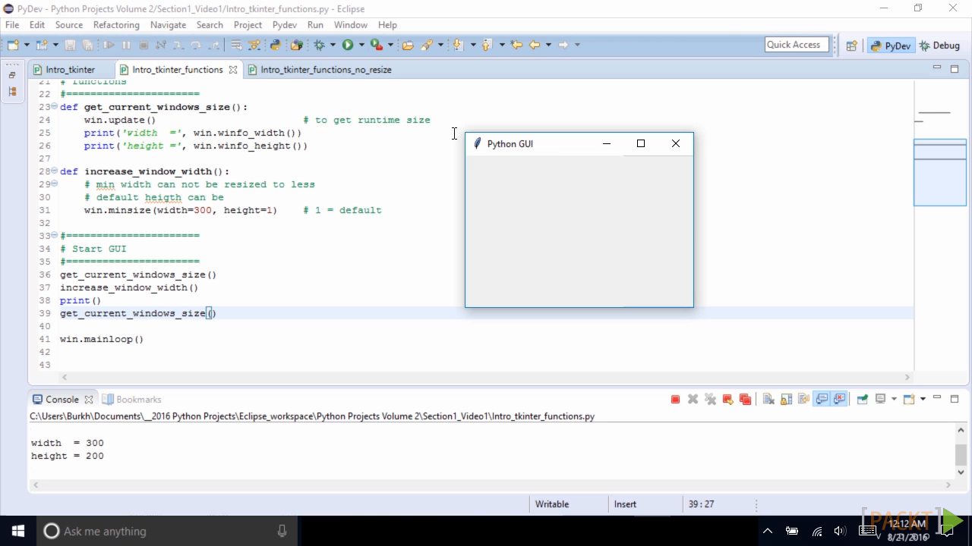
pyautogui.moveTo(542, 167)
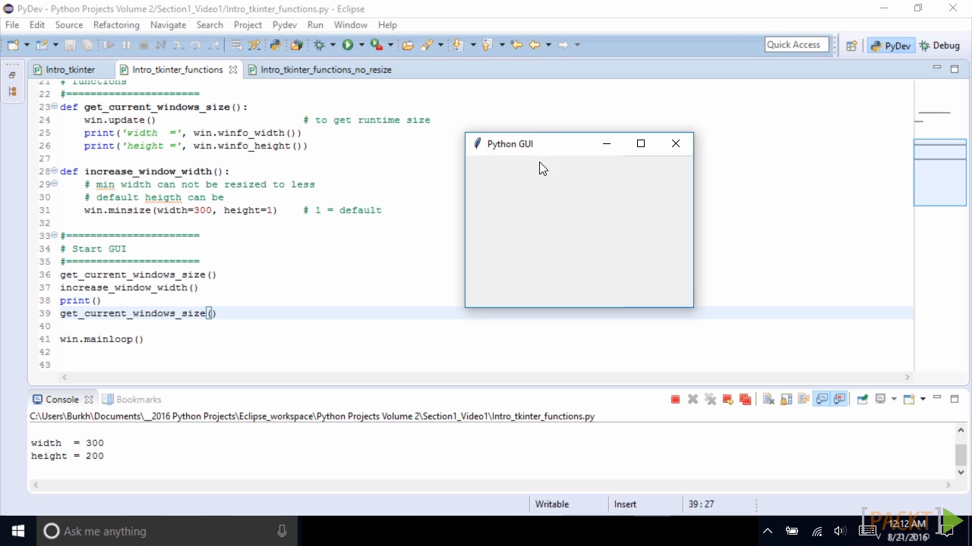
pyautogui.moveTo(551, 147)
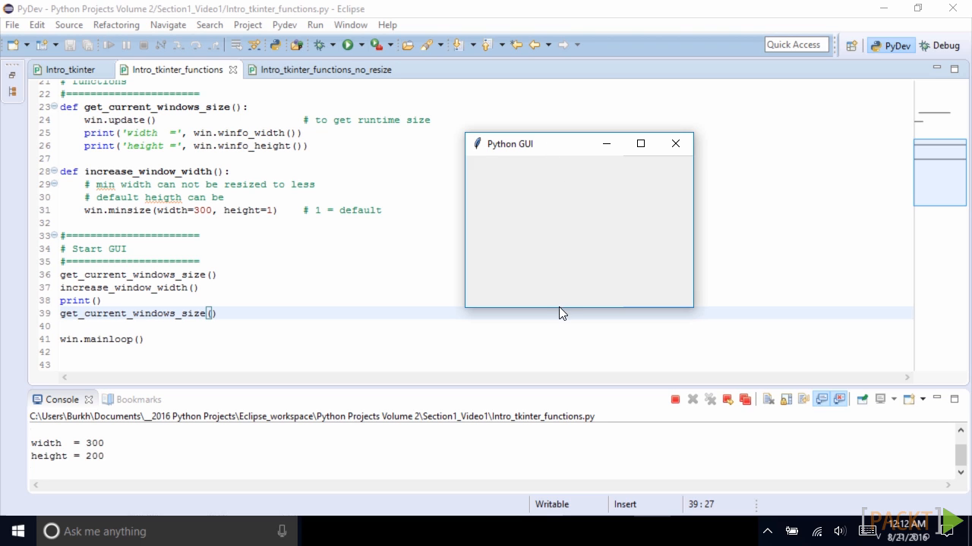
pyautogui.moveTo(558, 309); pyautogui.dragTo(548, 176)
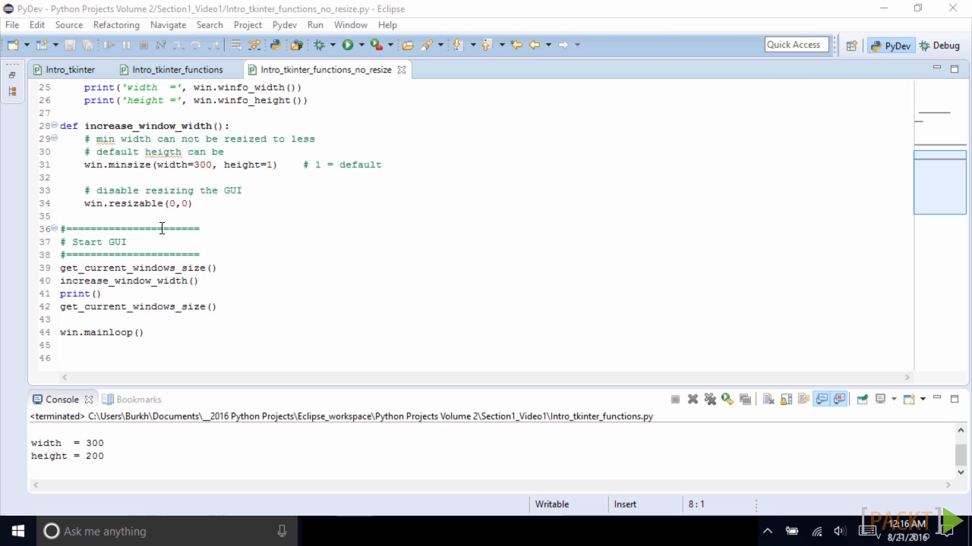
# - Run Intro_tkinter_functions_no_resize.py so its 300x200 non-maximizable window opens
pyautogui.click(348, 44)
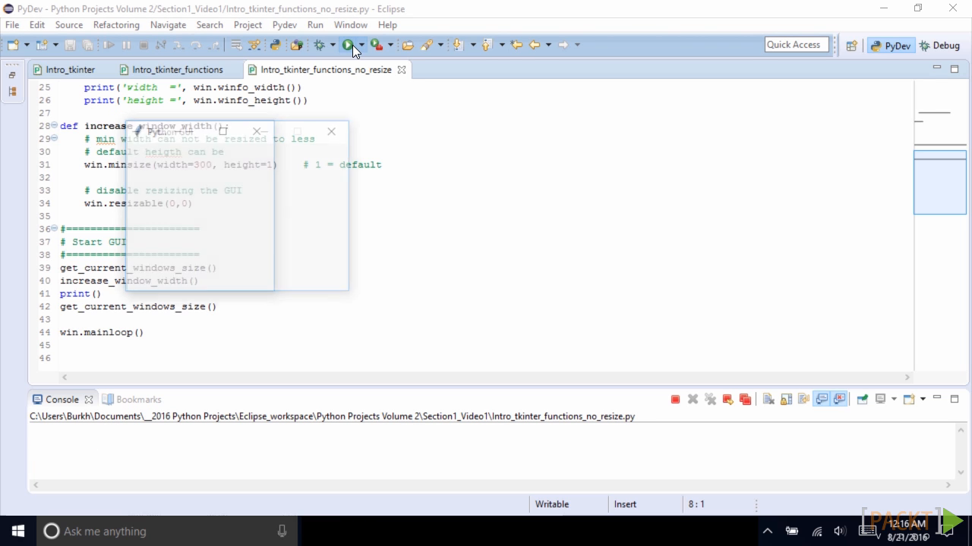
pyautogui.click(349, 44)
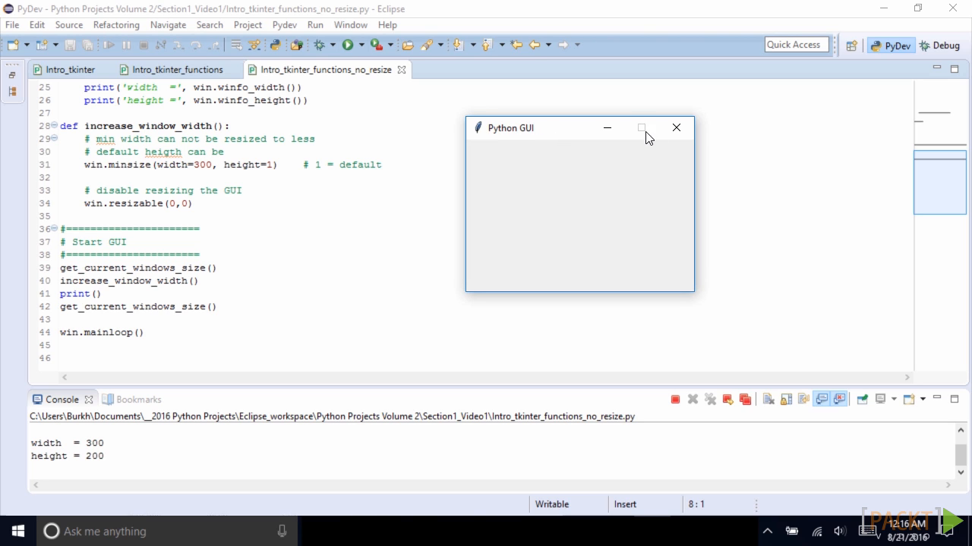
pyautogui.moveTo(607, 127)
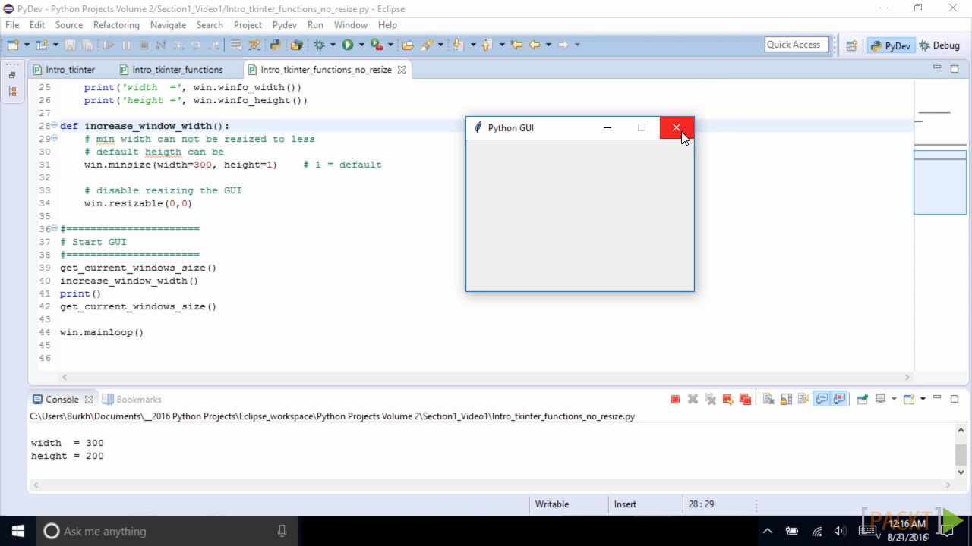
pyautogui.moveTo(572, 297)
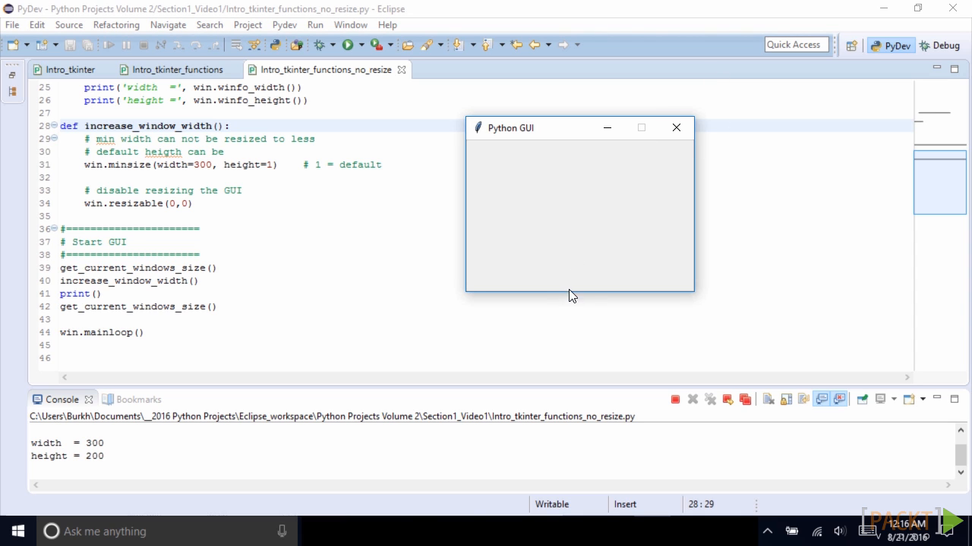
pyautogui.moveTo(592, 282)
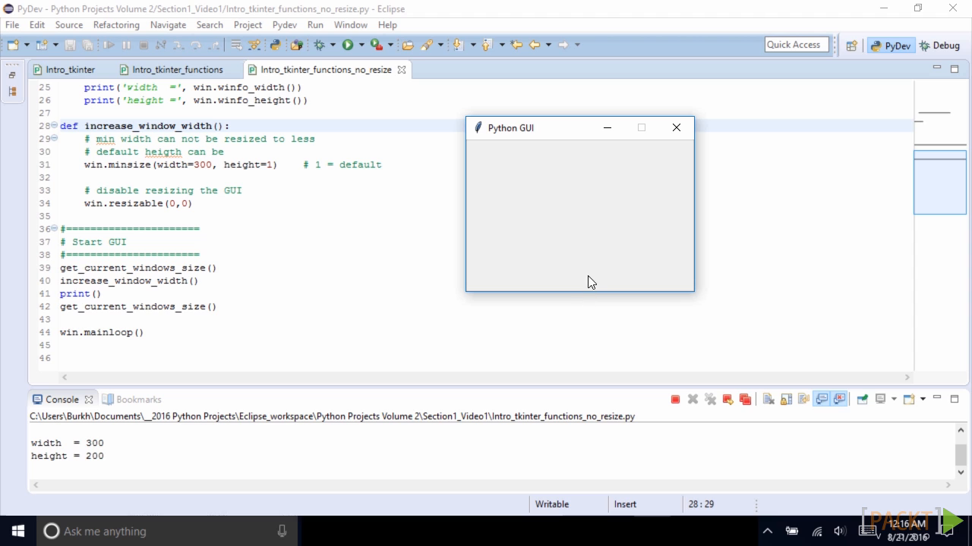
pyautogui.moveTo(692, 263)
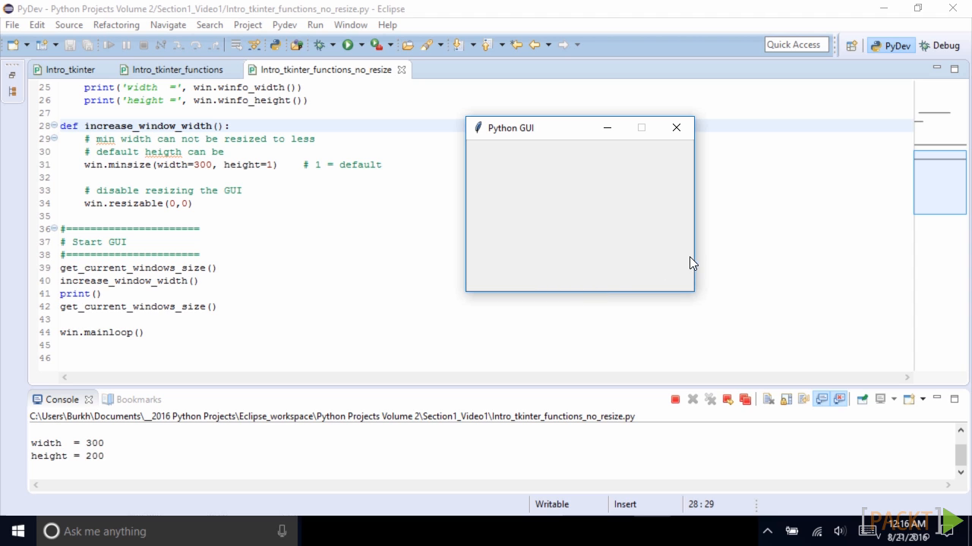
pyautogui.moveTo(579, 137)
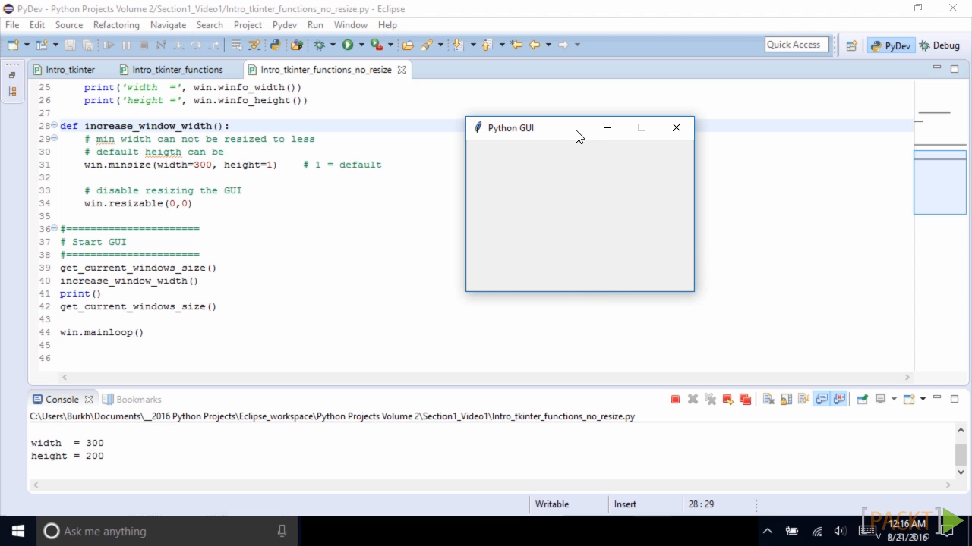
# - Move the non-resizable GUI window lower on screen, then close it
pyautogui.moveTo(579, 128); pyautogui.dragTo(554, 159)
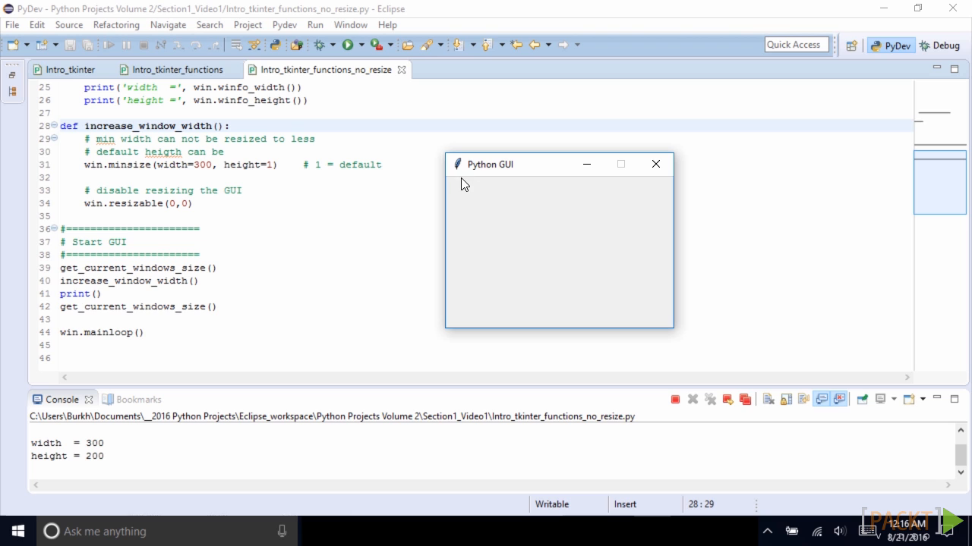
pyautogui.moveTo(527, 260)
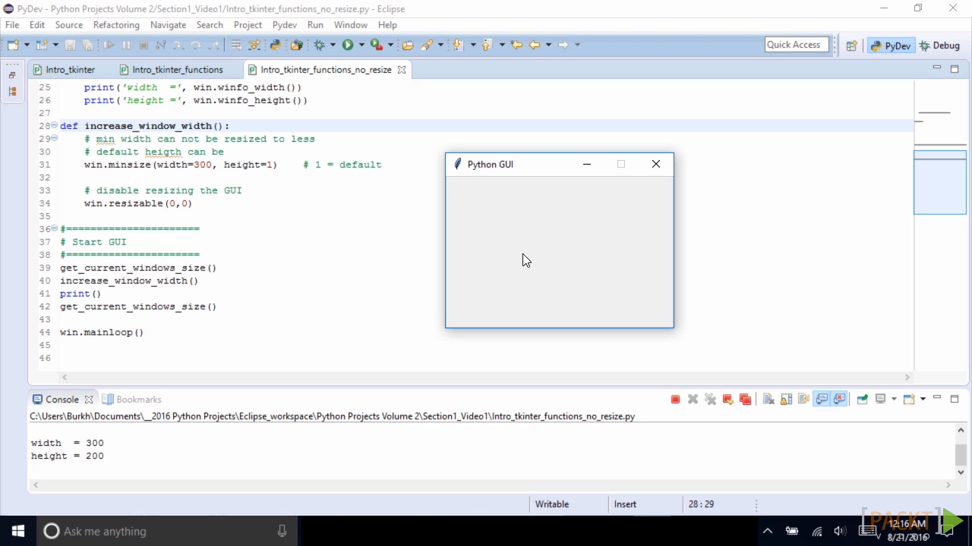
pyautogui.moveTo(531, 331)
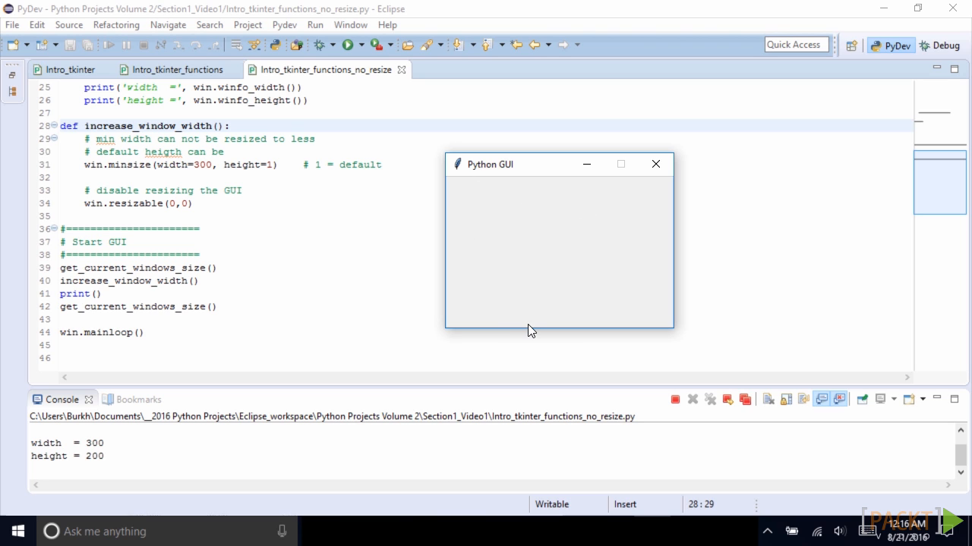
pyautogui.moveTo(657, 263)
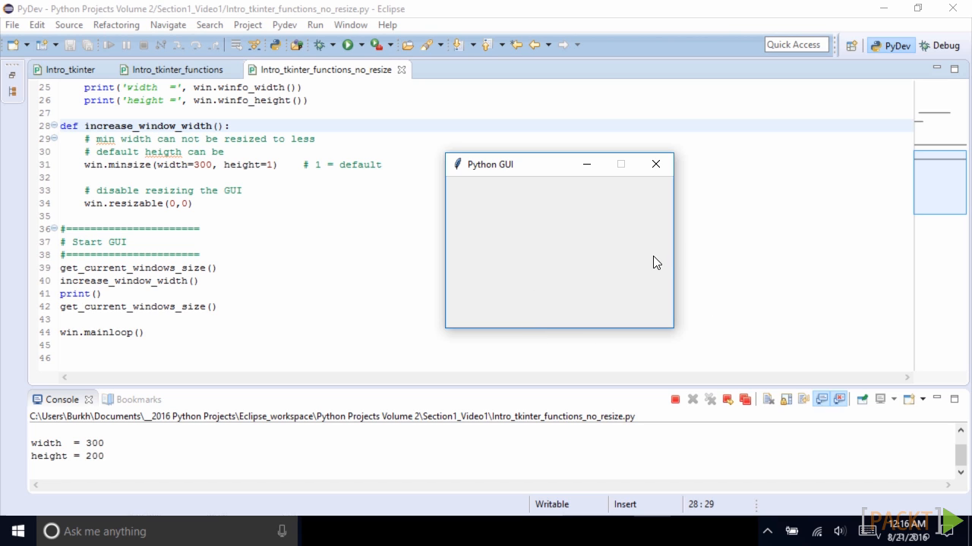
pyautogui.moveTo(531, 277)
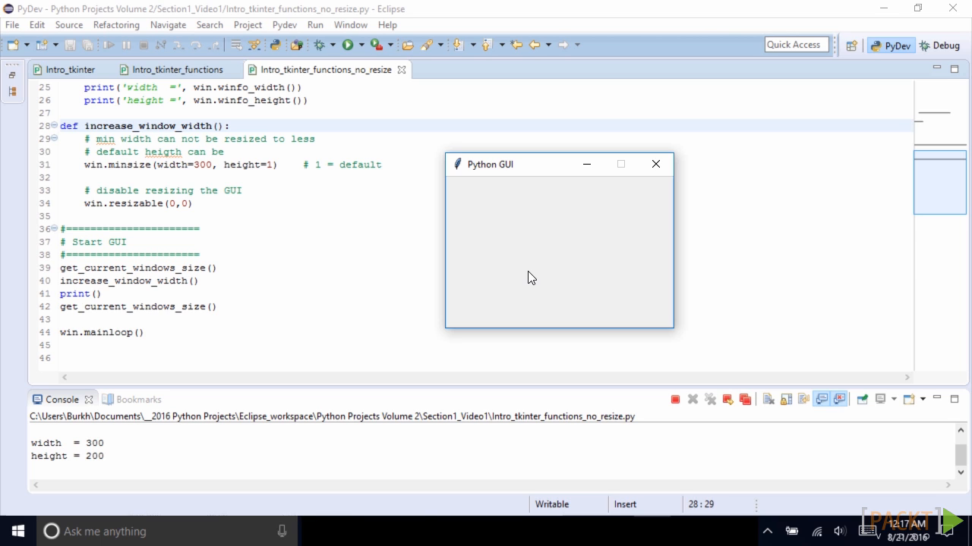
pyautogui.moveTo(290, 265)
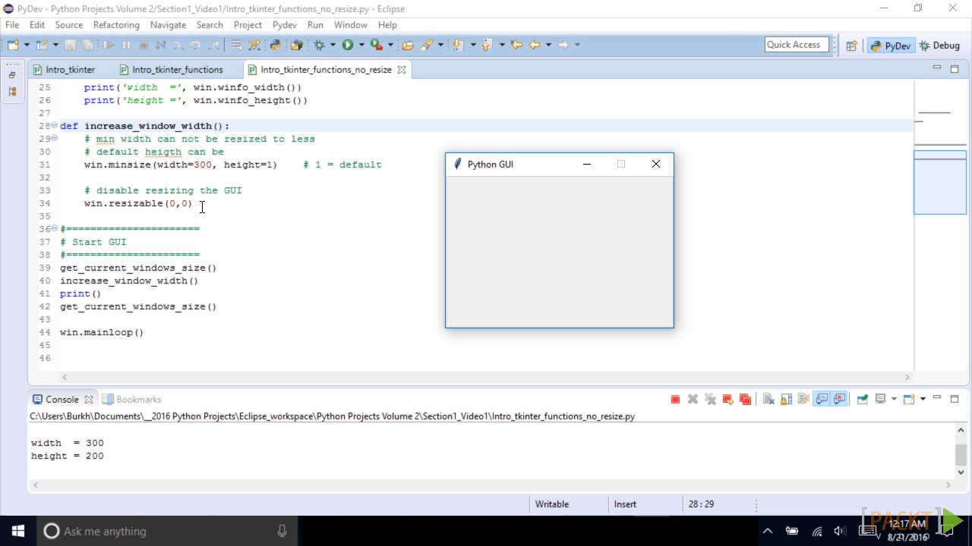
pyautogui.moveTo(468, 265)
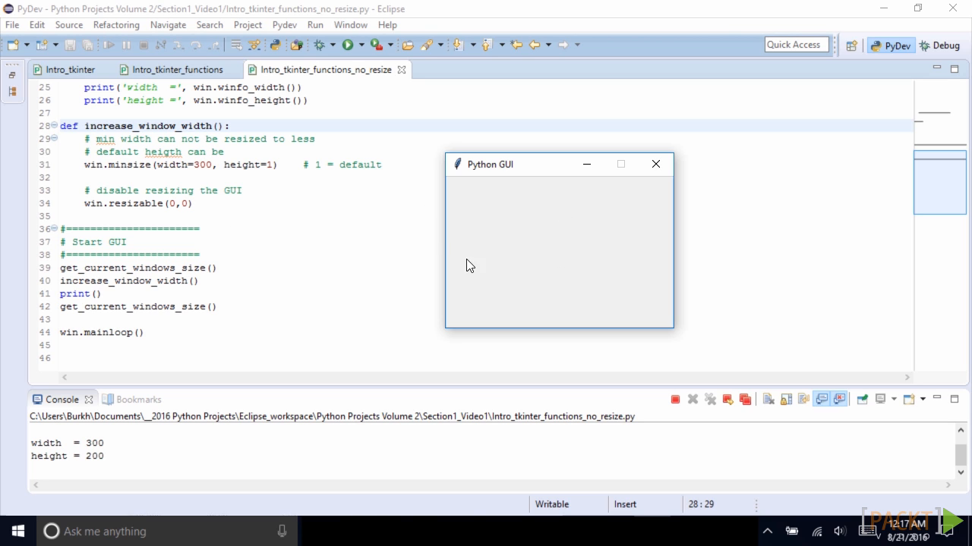
pyautogui.moveTo(689, 241)
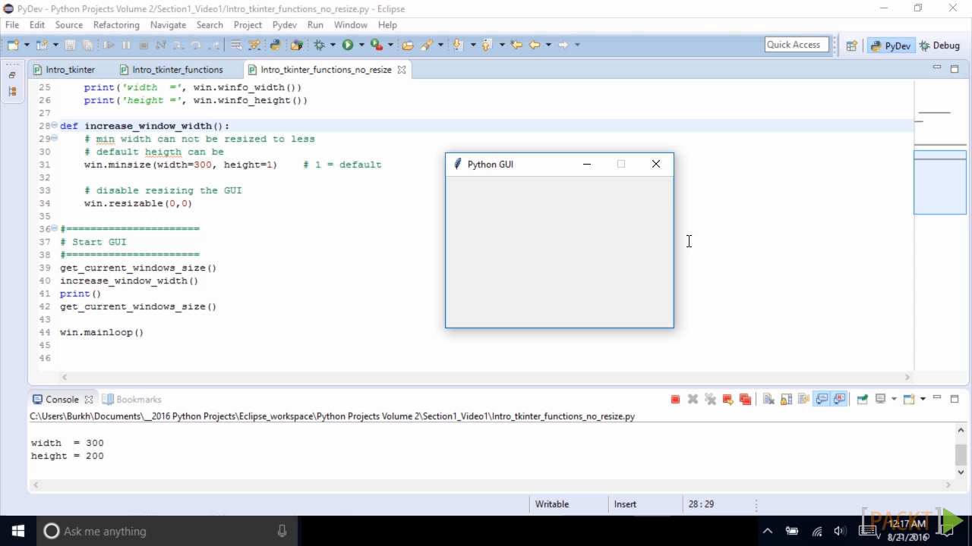
pyautogui.click(655, 164)
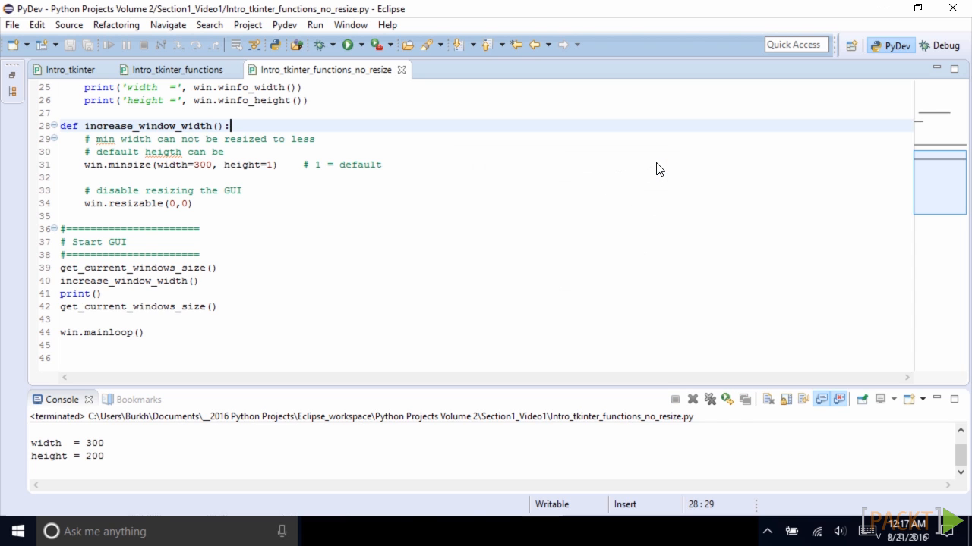